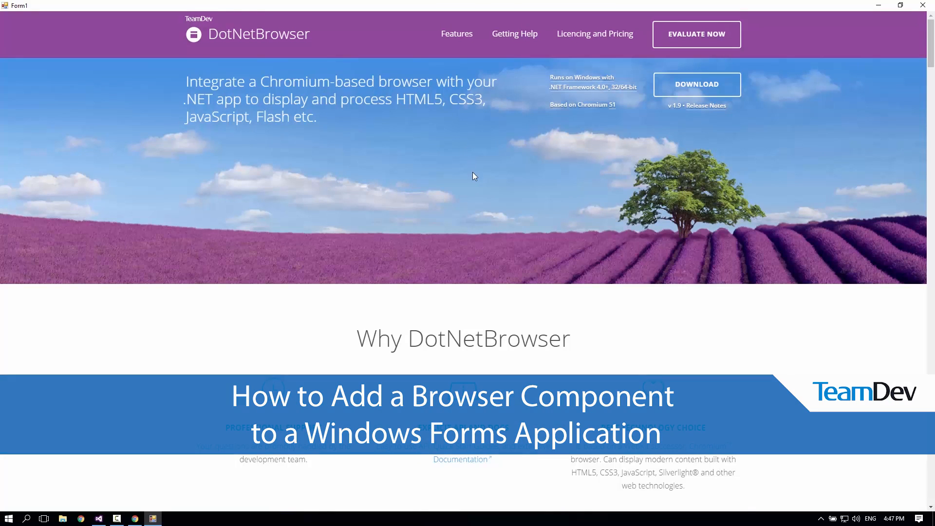
# - Search the Marketplace for 'dotn' and get the DotNetBrowser (WPF / WinForms) extension installer
pyautogui.scroll(-3)
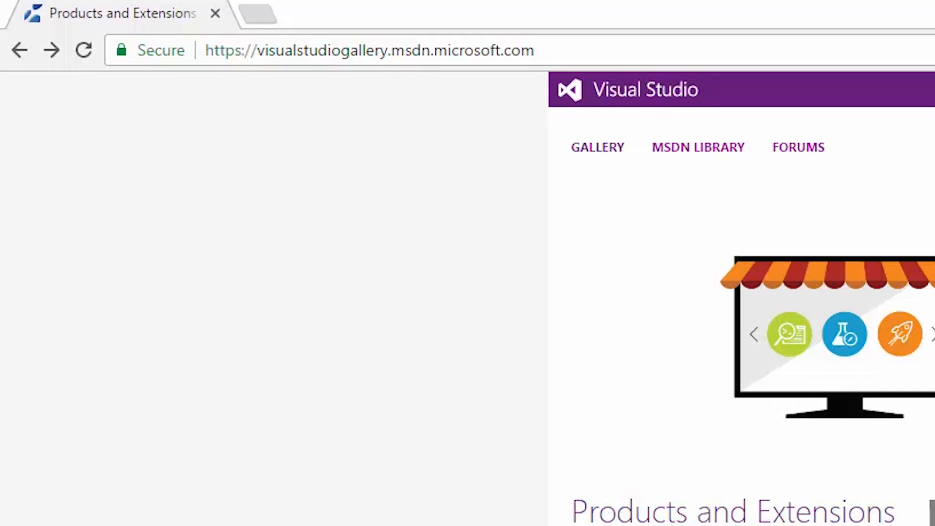
pyautogui.write('dotn')
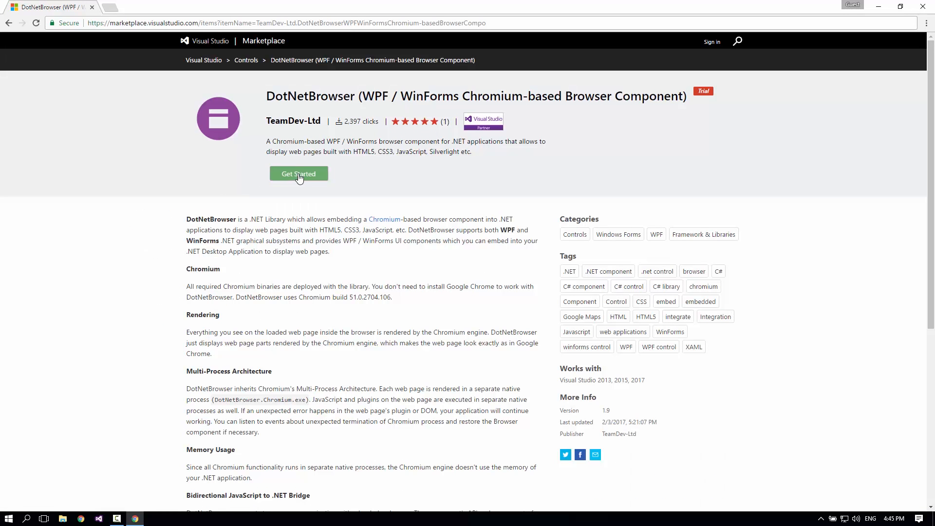
pyautogui.click(298, 174)
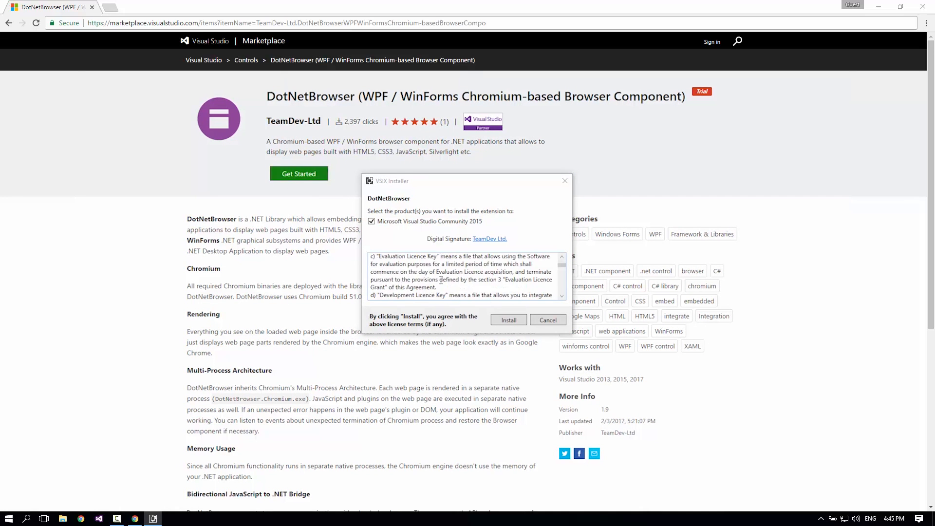
# - Install DotNetBrowser into Visual Studio Community 2015 after scrolling through the license
pyautogui.scroll(-3)
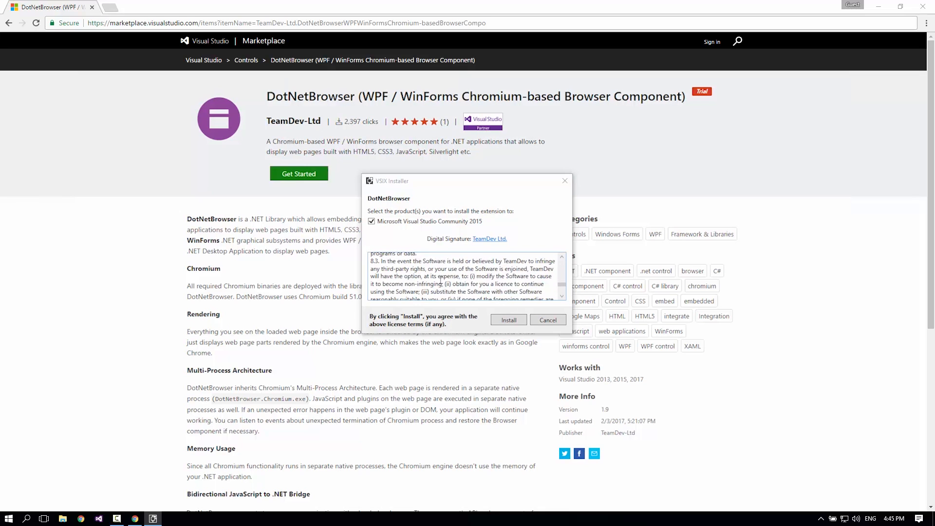
pyautogui.click(508, 319)
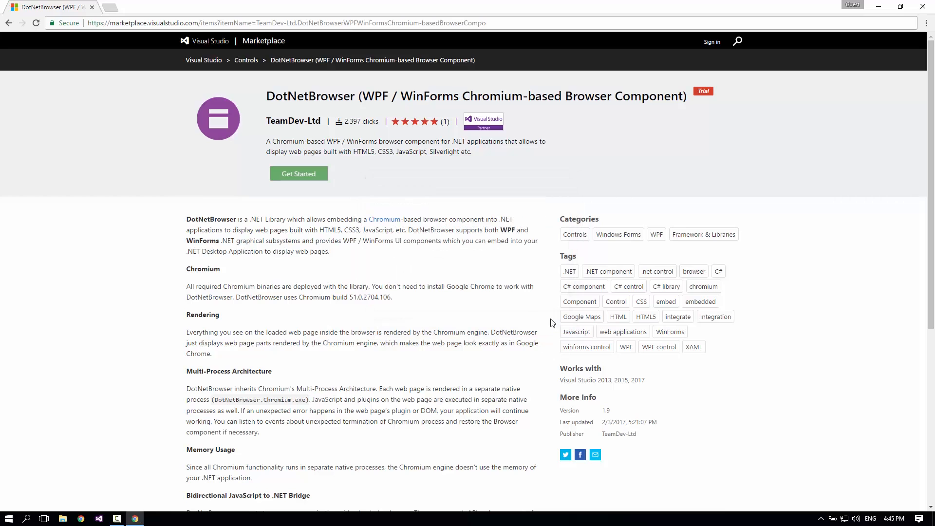
# - Launch Visual Studio and create a Windows Forms Application project named 'DotNetBrowser'
pyautogui.click(98, 518)
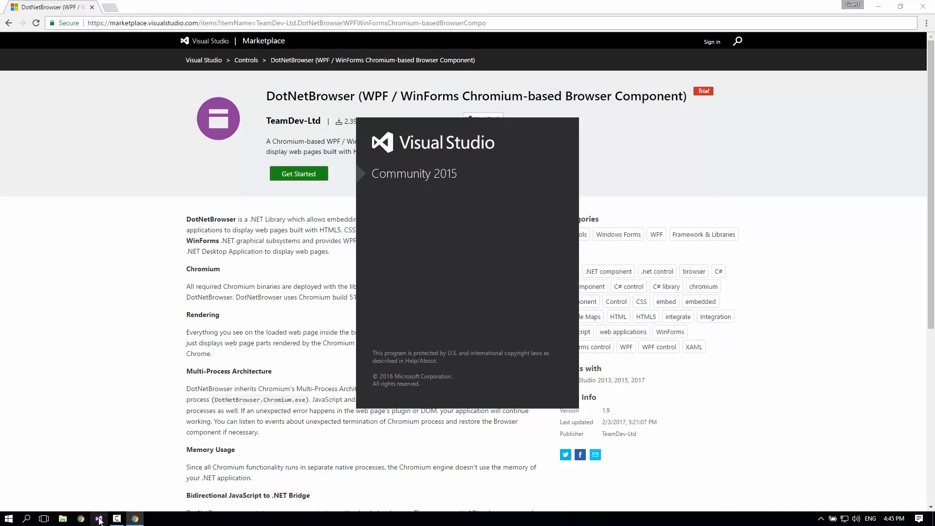
pyautogui.click(99, 518)
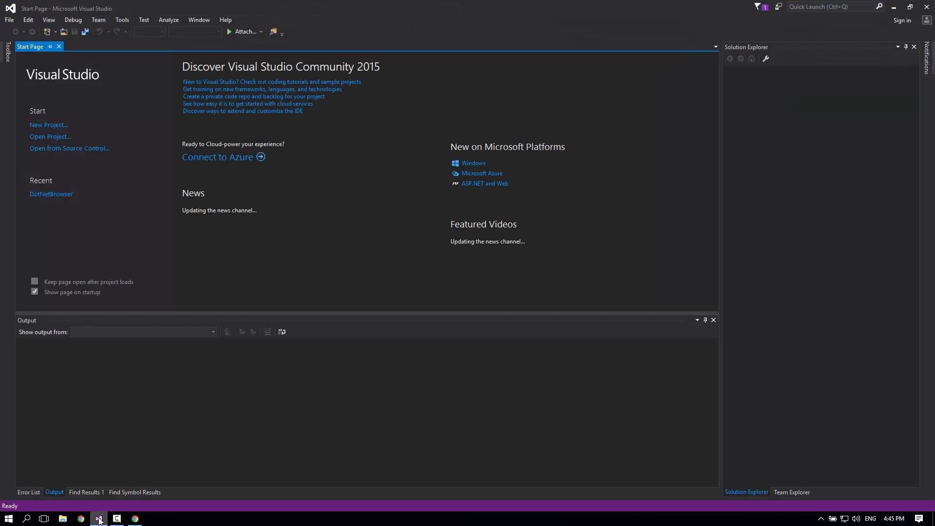
pyautogui.moveTo(49, 125)
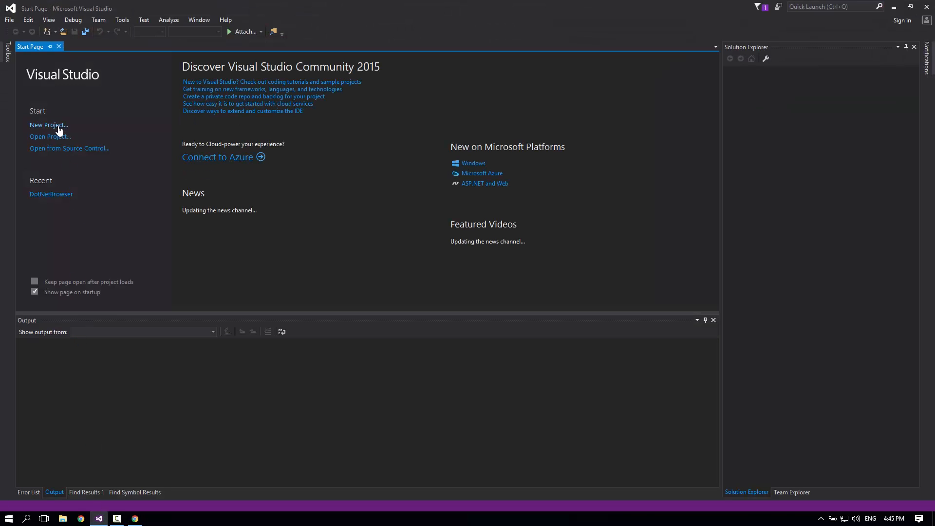
pyautogui.click(49, 125)
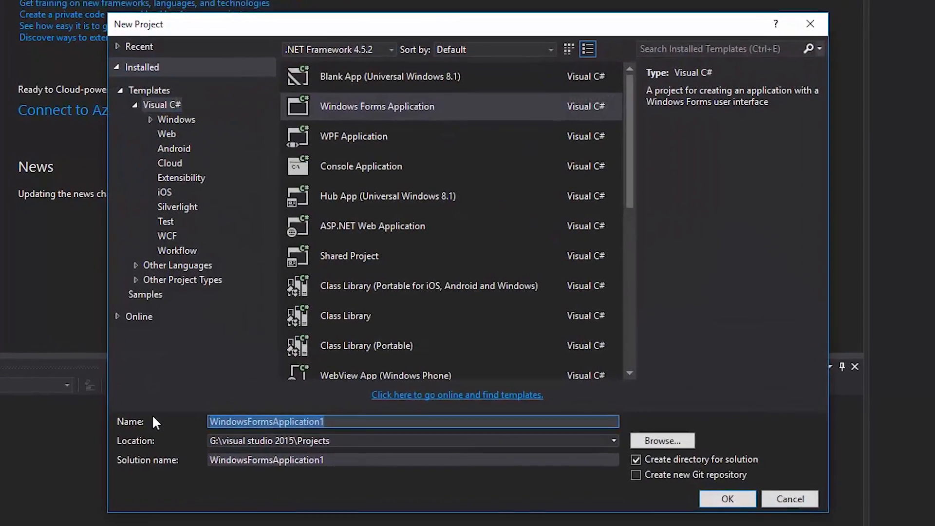
pyautogui.write('DotNe')
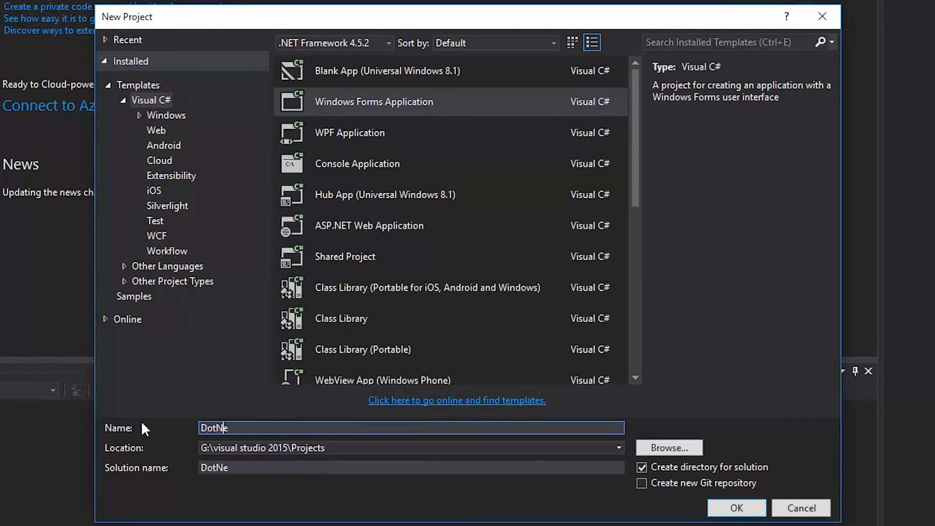
pyautogui.write('tBrowser')
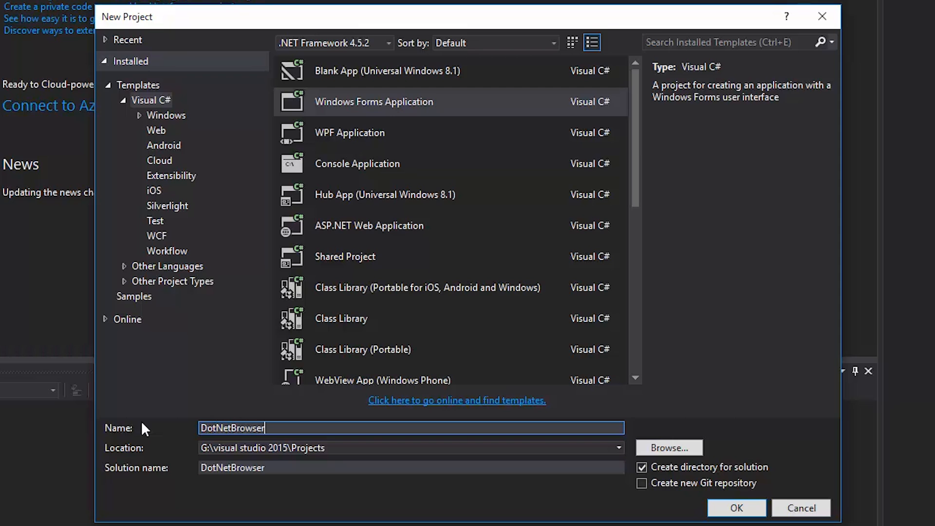
pyautogui.click(736, 507)
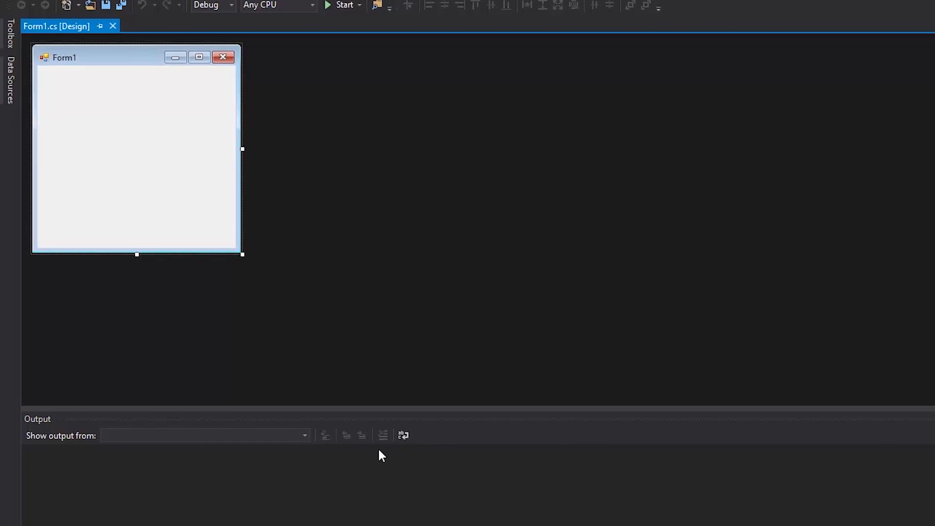
# - Drag the WinFormsBrowserView control from the Toolbox onto Form1
pyautogui.click(10, 33)
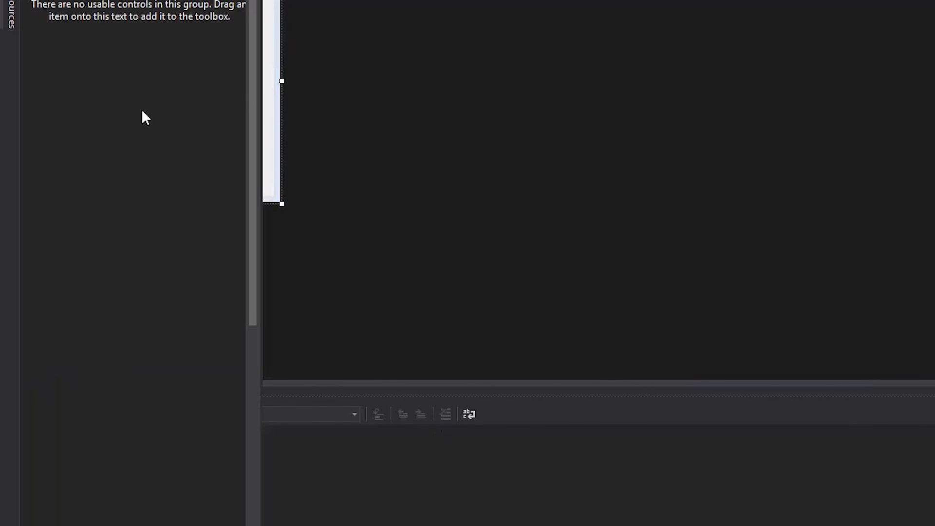
pyautogui.scroll(-3)
pyautogui.write('b')
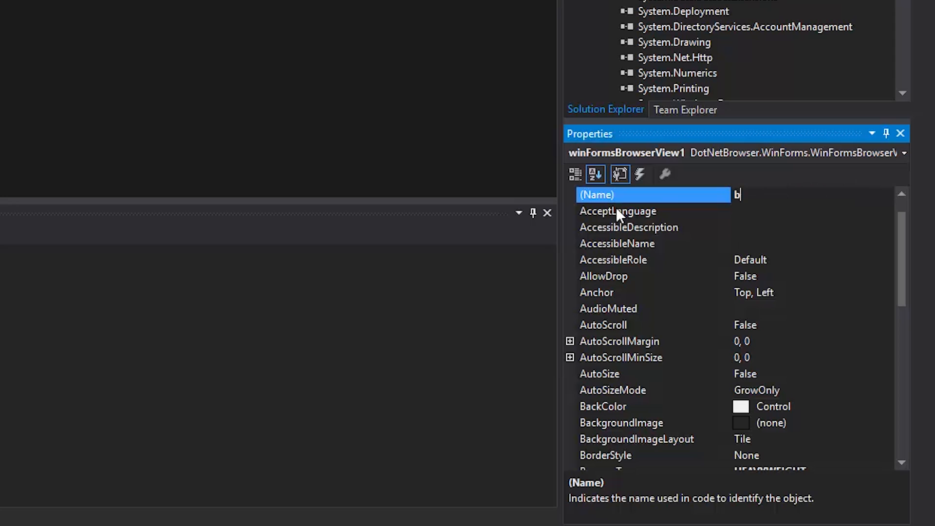
pyautogui.write('rowserV')
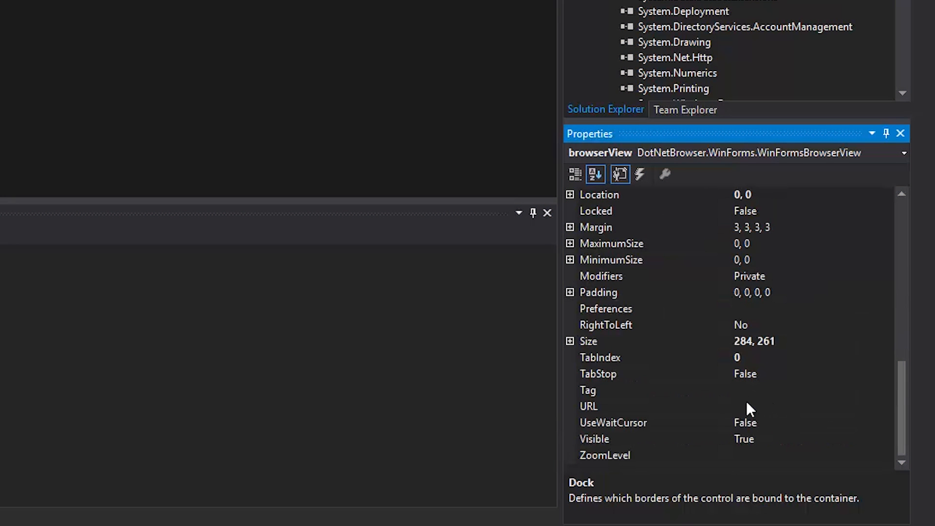
pyautogui.write('www.teamdev.com/dotnetbrowser')
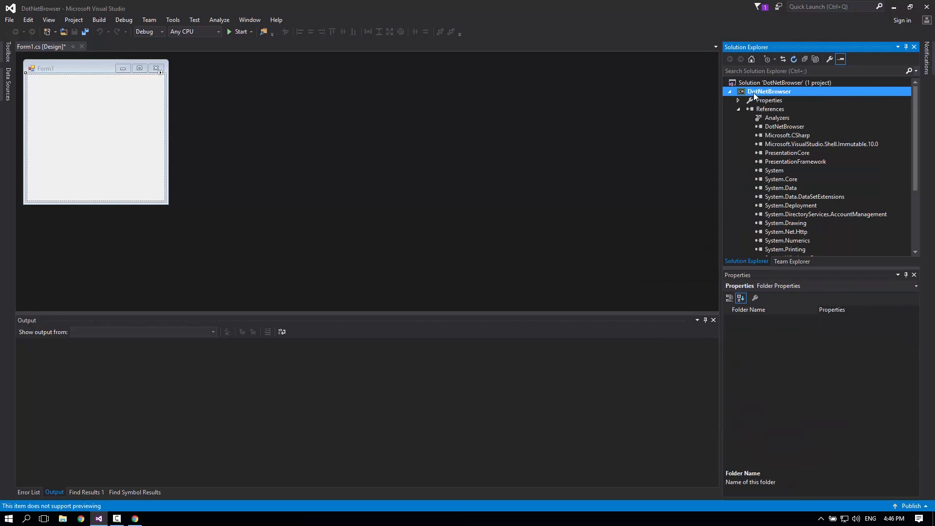
# - Add the existing teamdev.licenses file to the project using the All Files (*.*) filter
pyautogui.rightClick(768, 91)
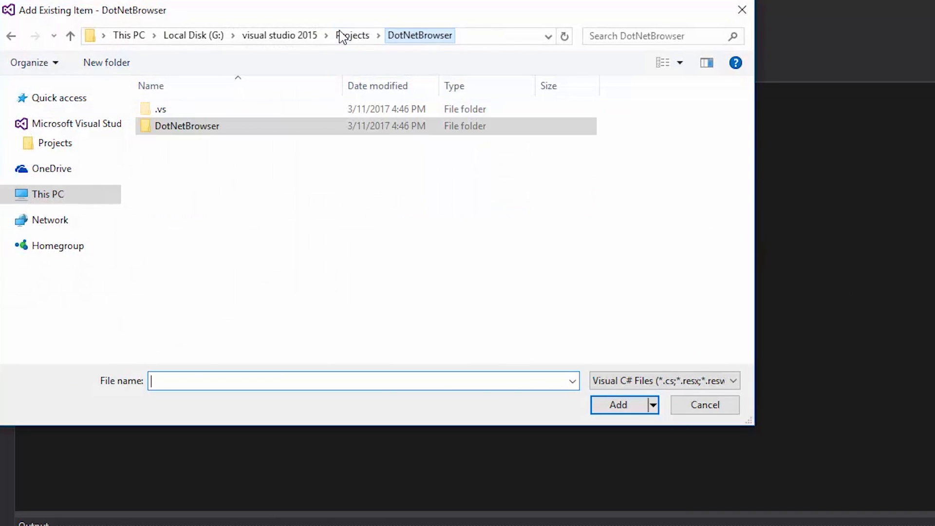
pyautogui.click(733, 381)
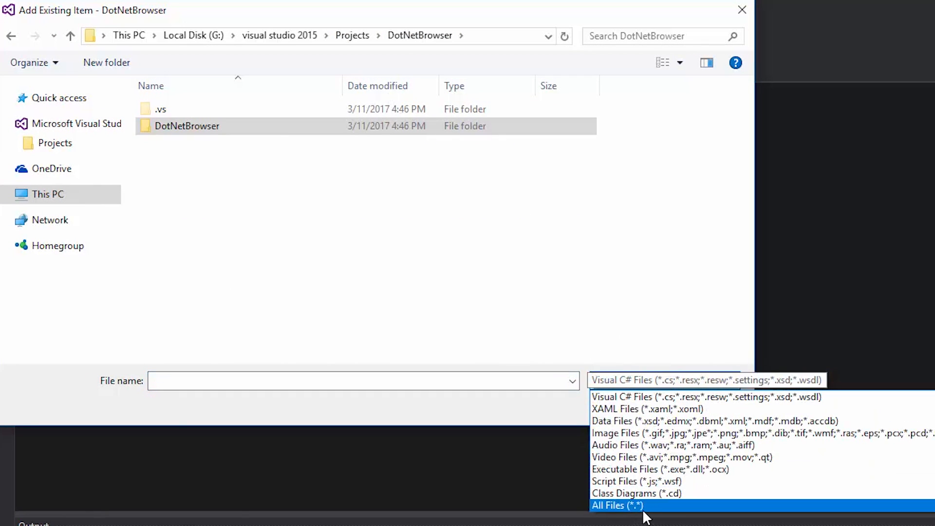
pyautogui.click(616, 506)
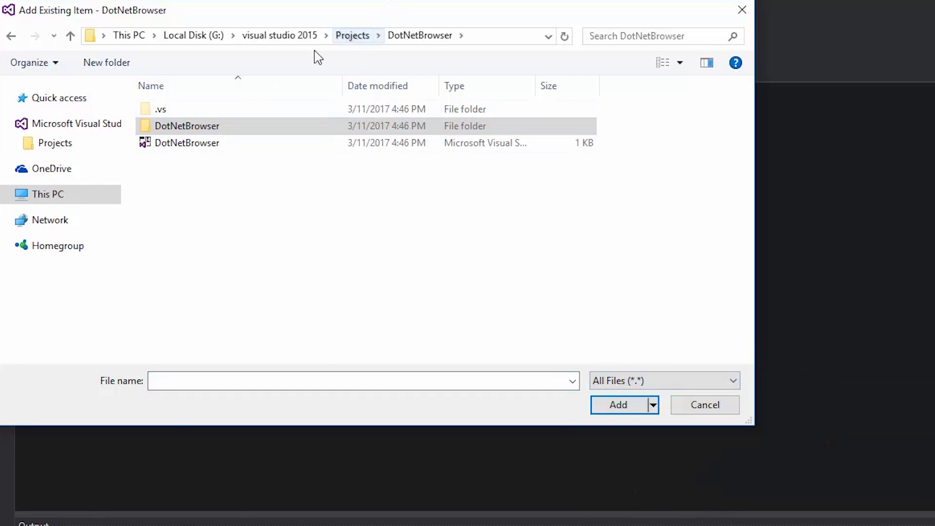
pyautogui.click(704, 405)
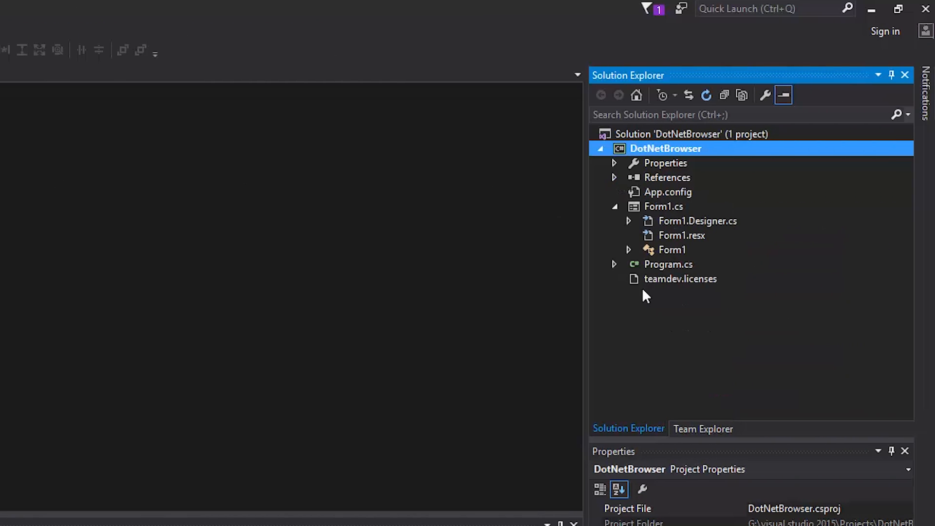
# - Set teamdev.licenses' Build Action to Embedded Resource
pyautogui.click(680, 279)
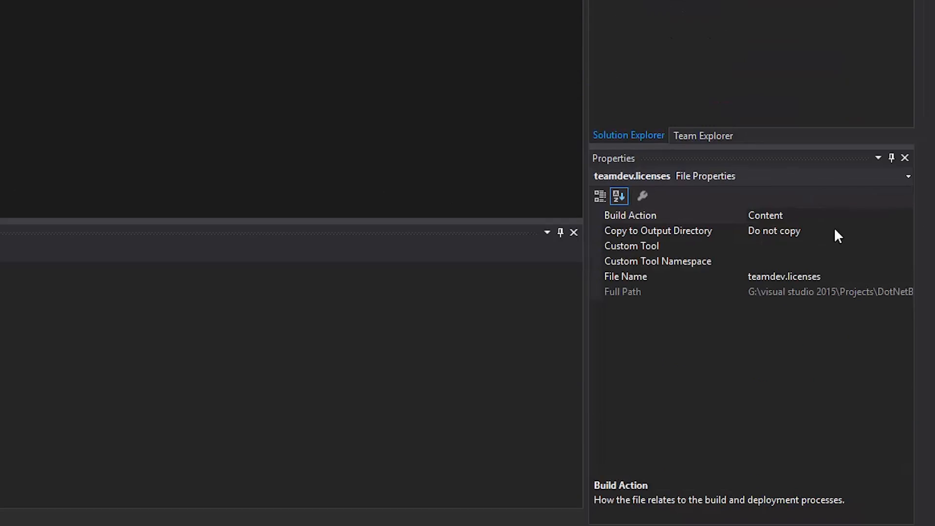
pyautogui.click(630, 216)
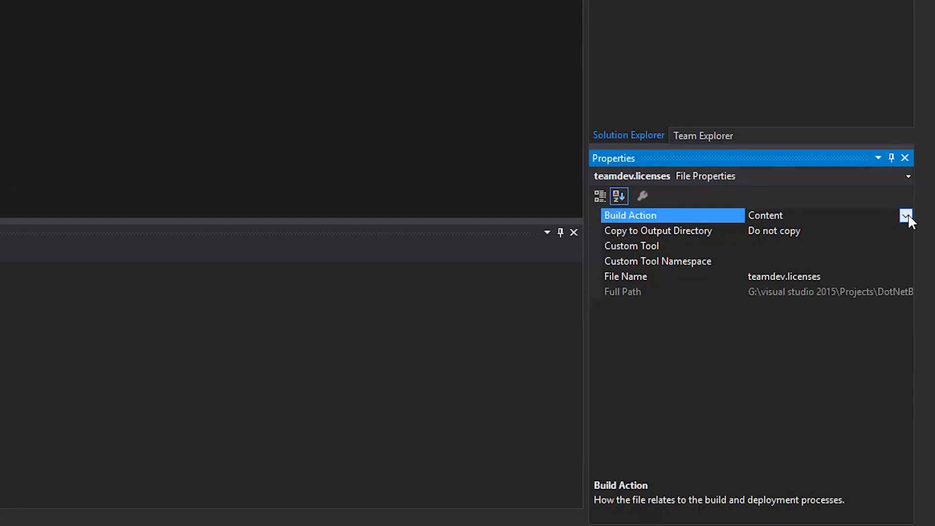
pyautogui.click(905, 215)
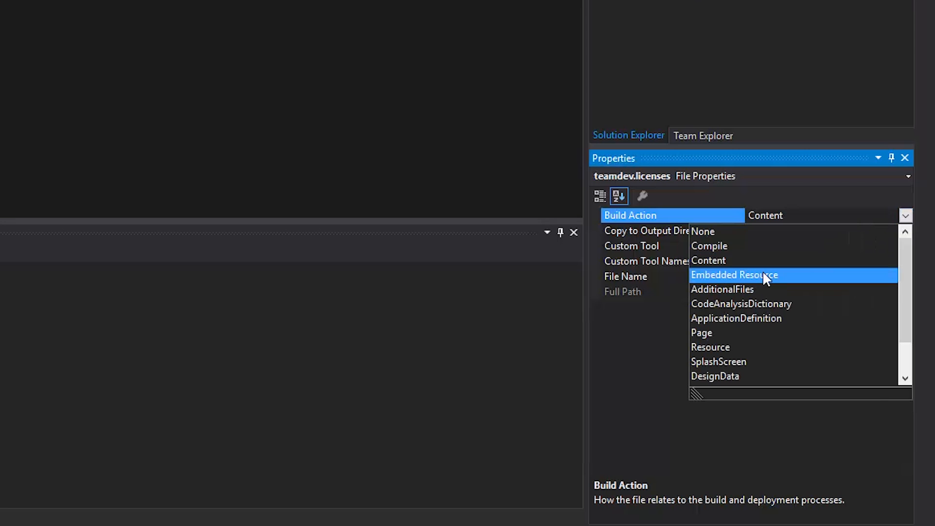
pyautogui.click(734, 275)
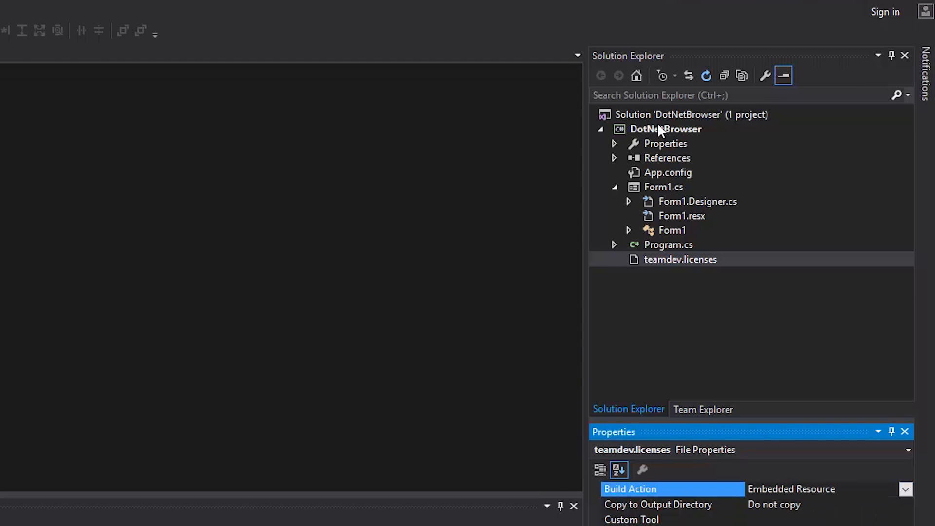
# - Build and start the project, then maximize Form1 showing the DotNetBrowser page
pyautogui.rightClick(665, 129)
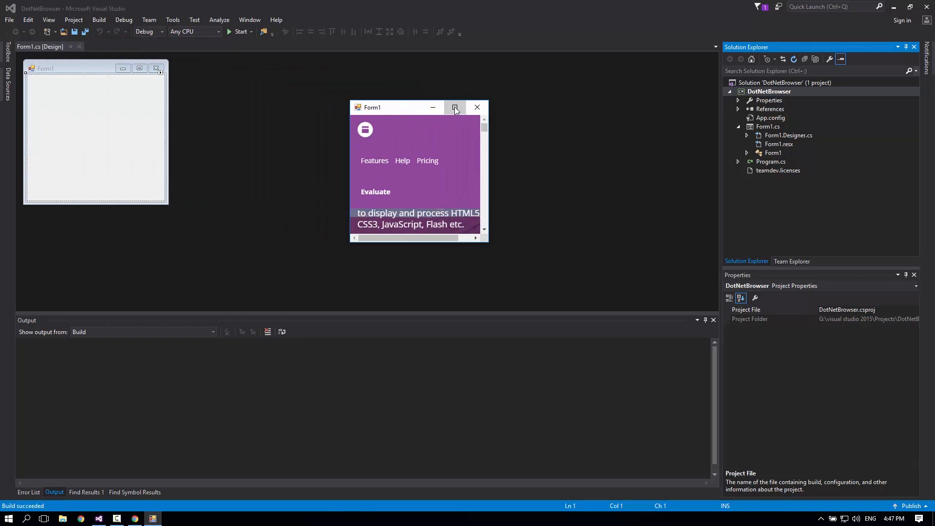
pyautogui.click(454, 107)
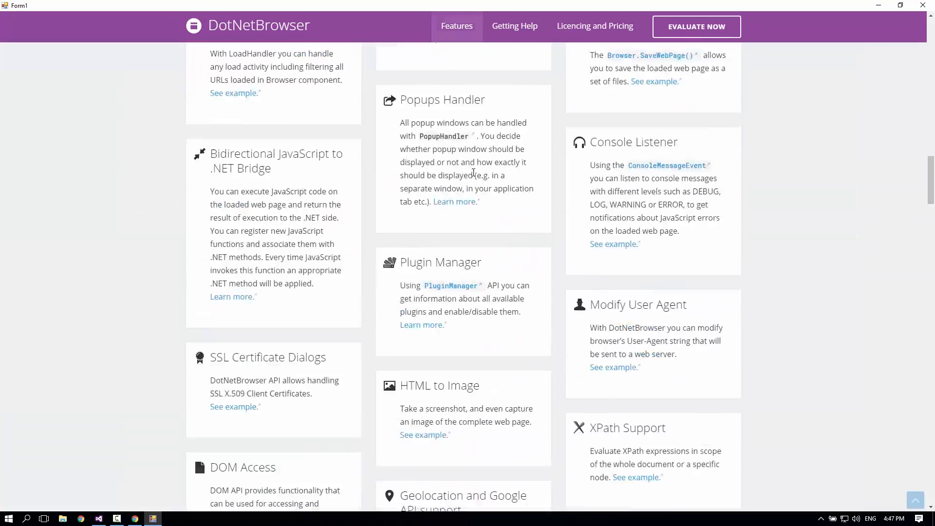